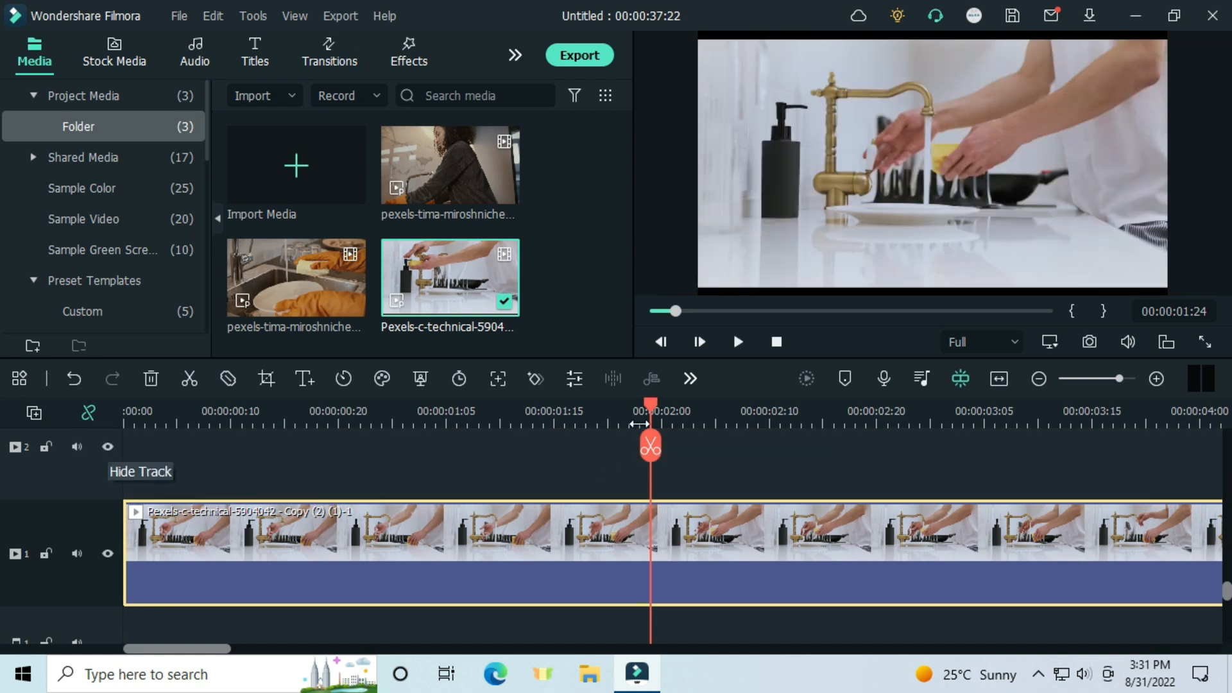
- Put the tap clip on Track 2 and the woman's clip on Track 1, starting slightly later
{"action": "left_click", "coordinate": [649, 445]}
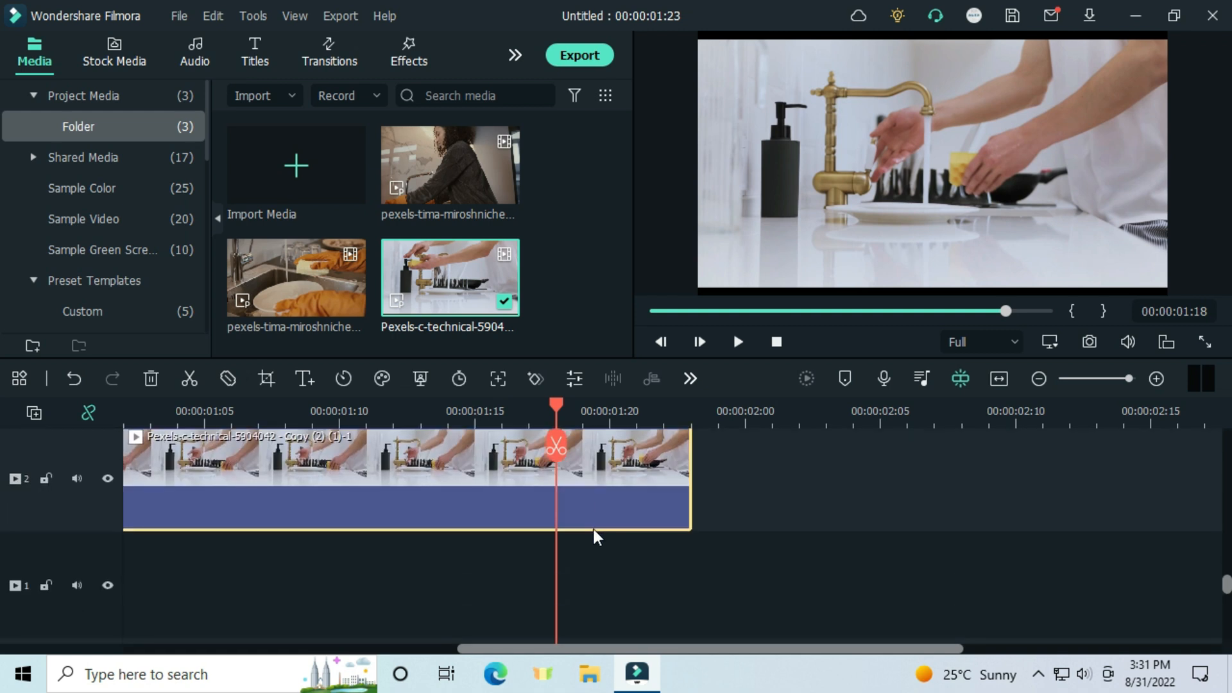
{"action": "left_click_drag", "start_coordinate": [451, 165], "coordinate": [357, 578]}
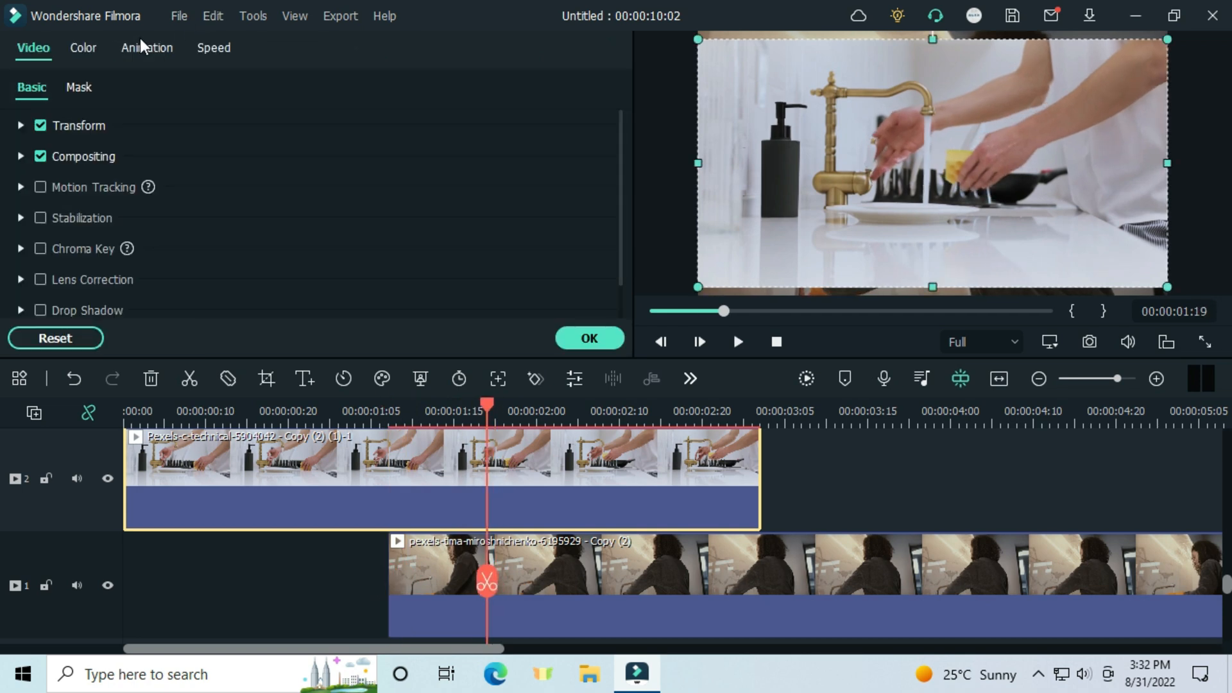
- Give the tap clip a keyframed Single line mask, sliding the line to its ending split position
{"action": "left_click", "coordinate": [147, 48]}
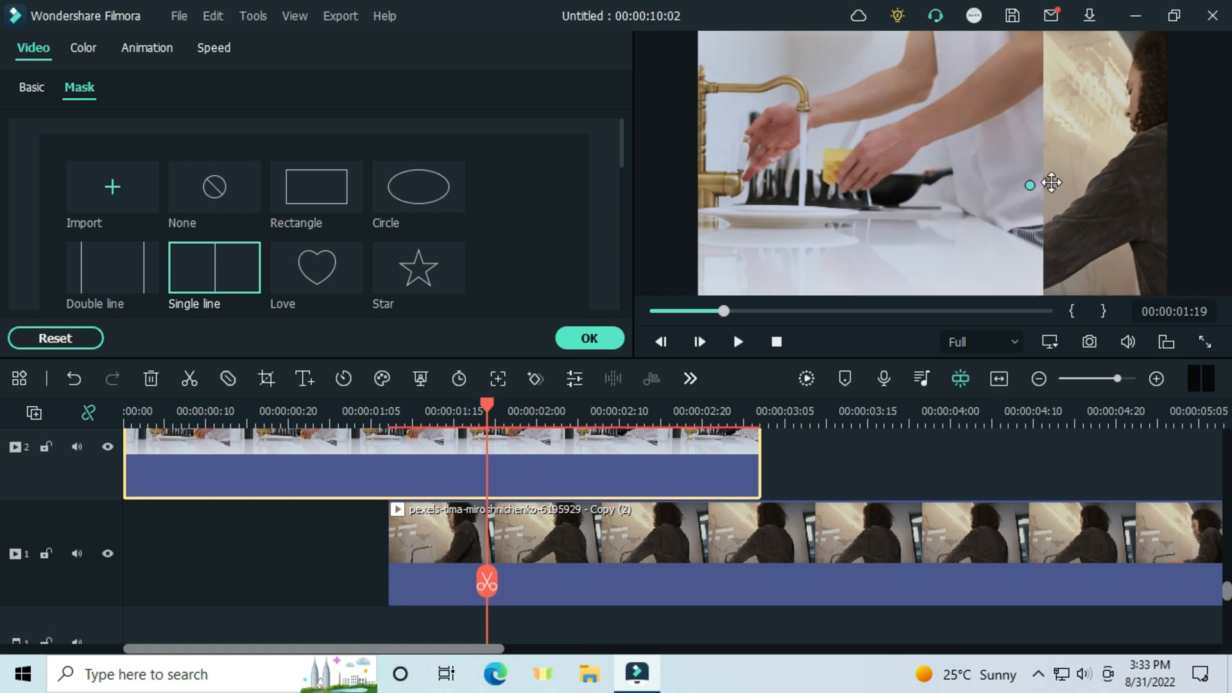
{"action": "left_click", "coordinate": [31, 87]}
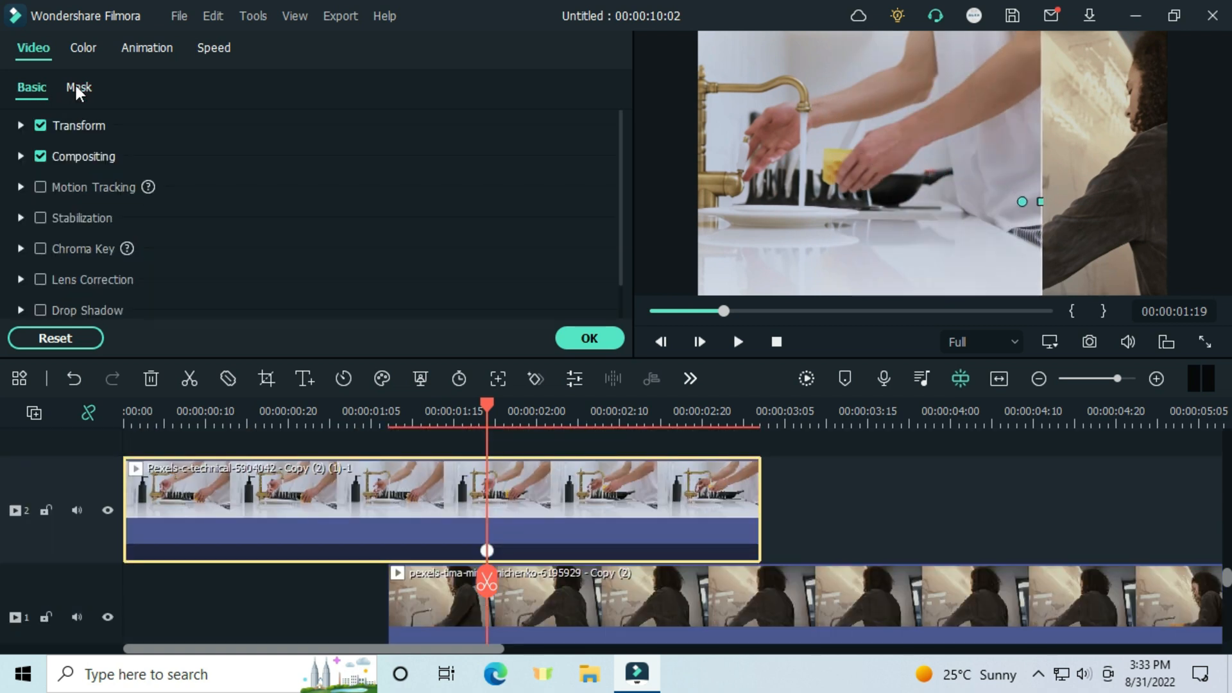
{"action": "left_click", "coordinate": [78, 87]}
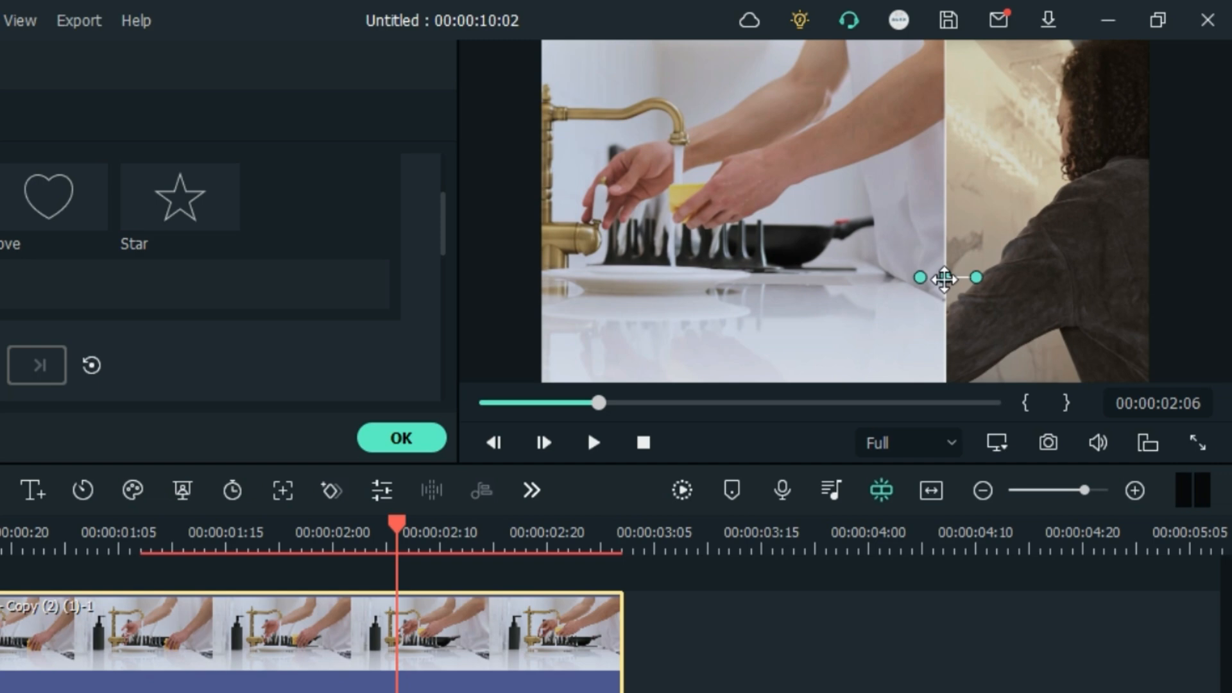
{"action": "left_click_drag", "start_coordinate": [948, 277], "coordinate": [850, 287]}
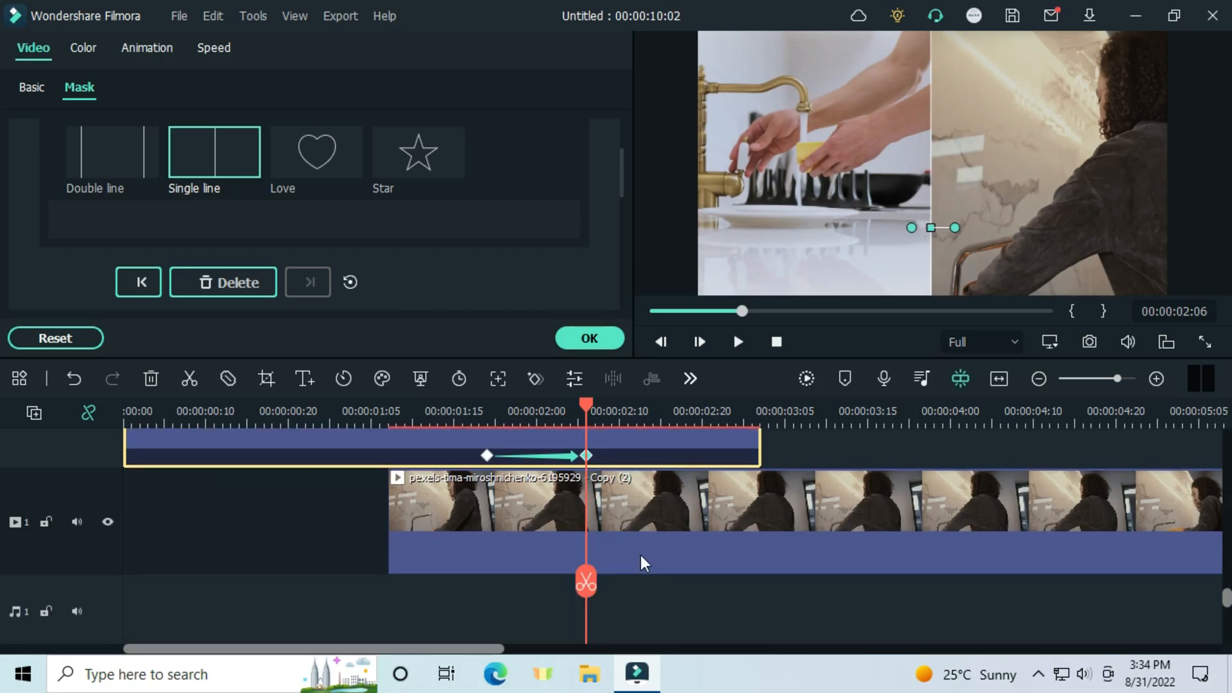
{"action": "mouse_move", "coordinate": [624, 572]}
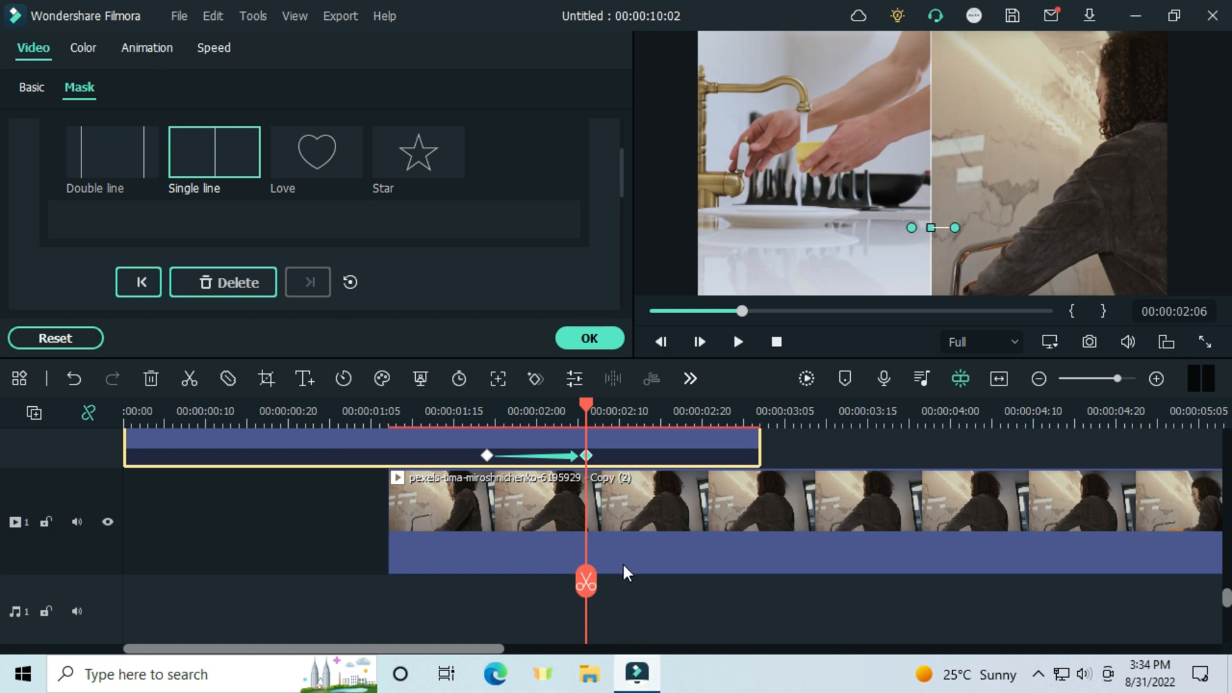
- Animate the woman's clip to Position X 164, enter 98, then reset X to 0
{"action": "left_click", "coordinate": [147, 48]}
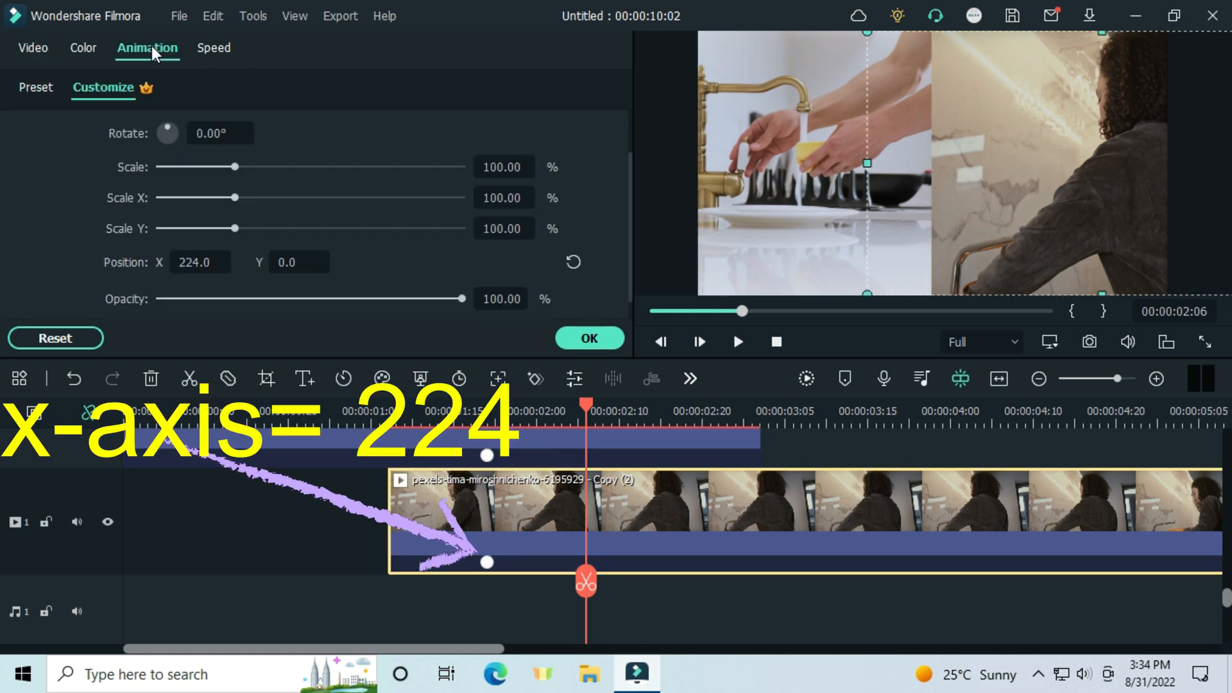
{"action": "triple_click", "coordinate": [199, 262]}
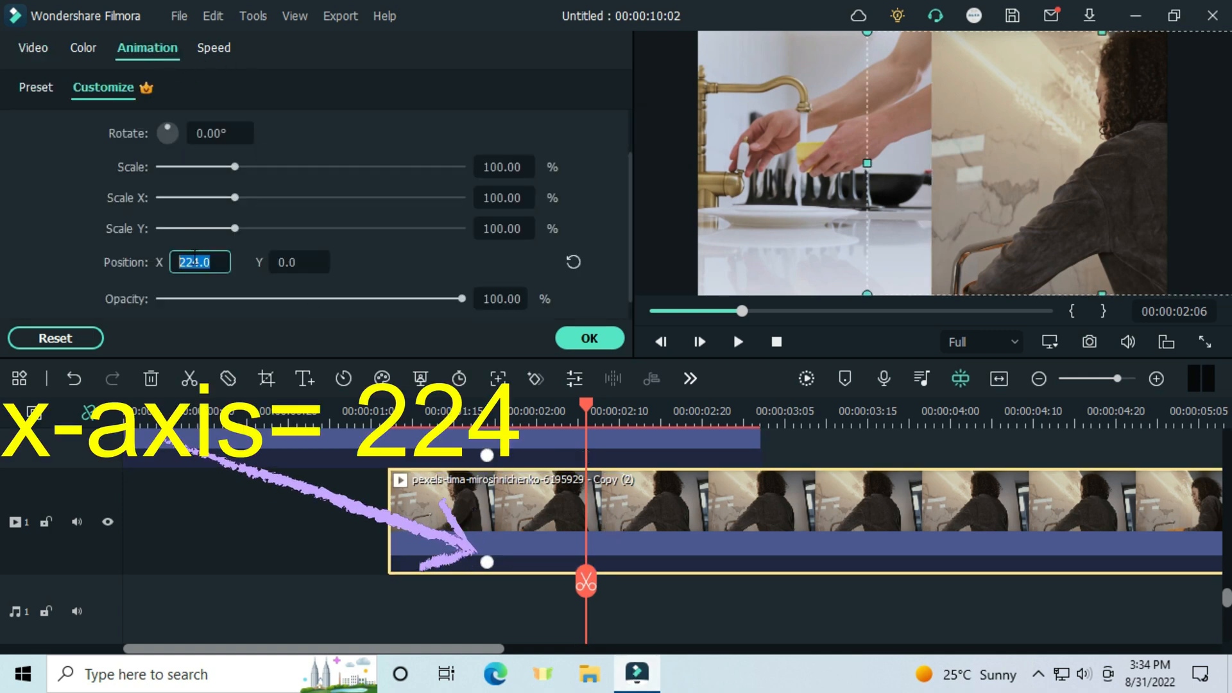
{"action": "type", "text": "164"}
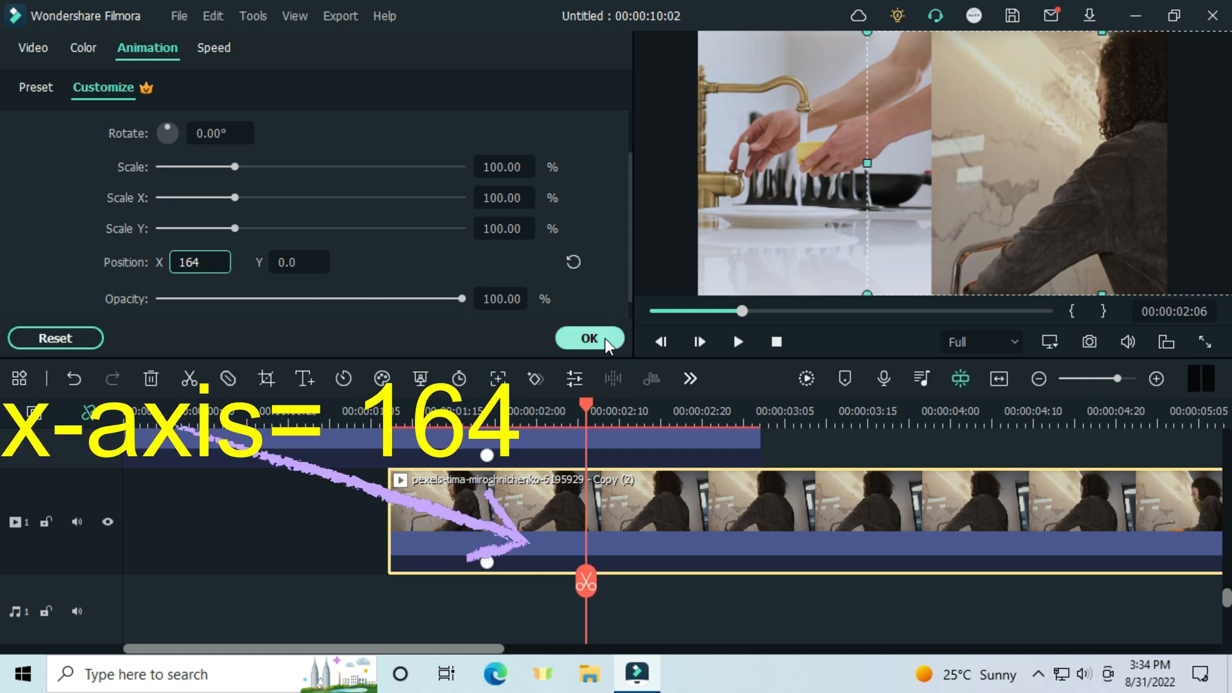
{"action": "left_click", "coordinate": [589, 338]}
{"action": "type", "text": "3"}
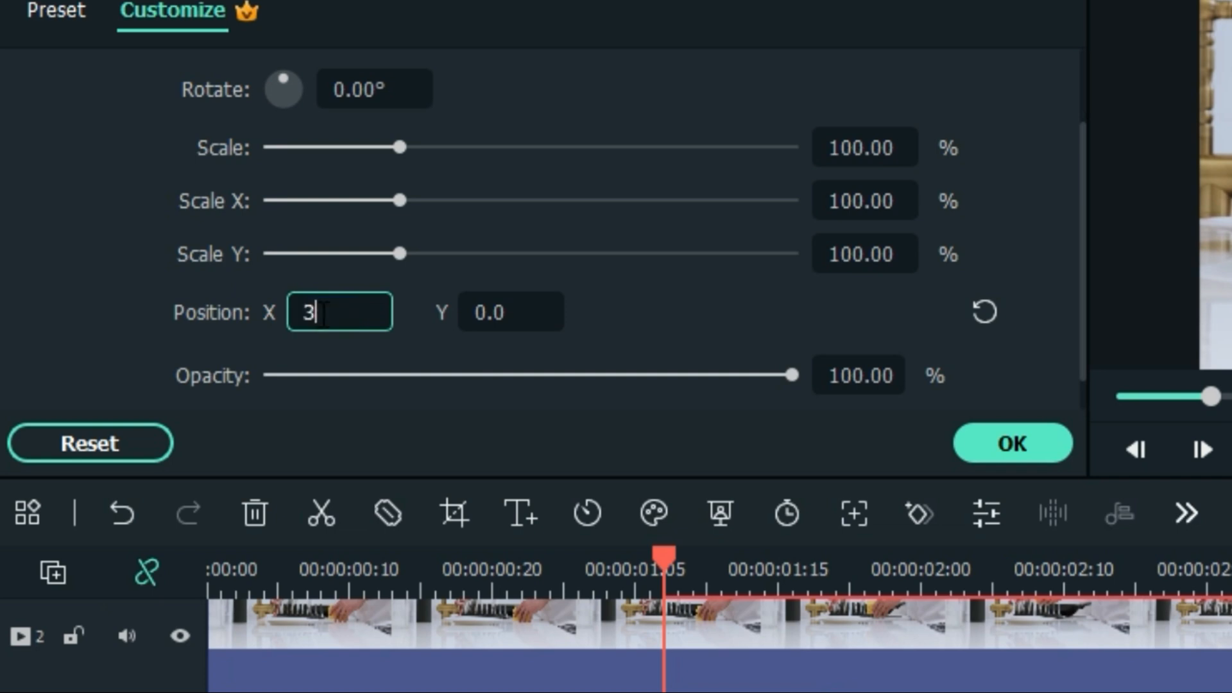
{"action": "type", "text": "98"}
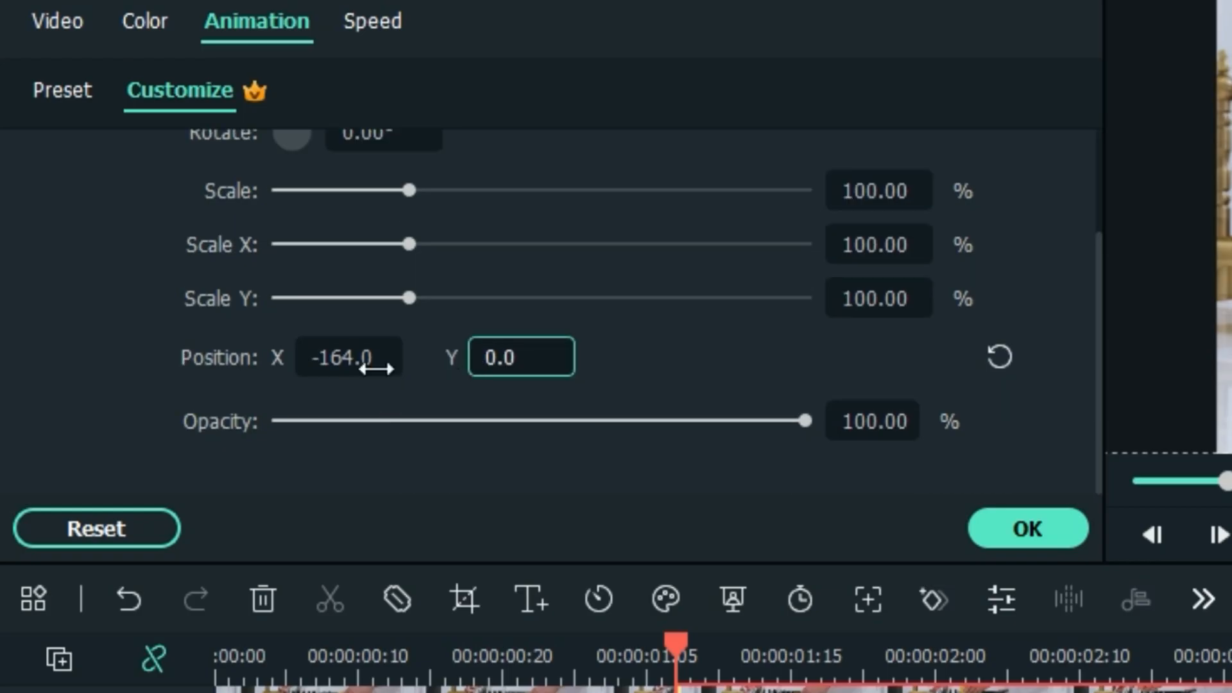
{"action": "left_click", "coordinate": [998, 357]}
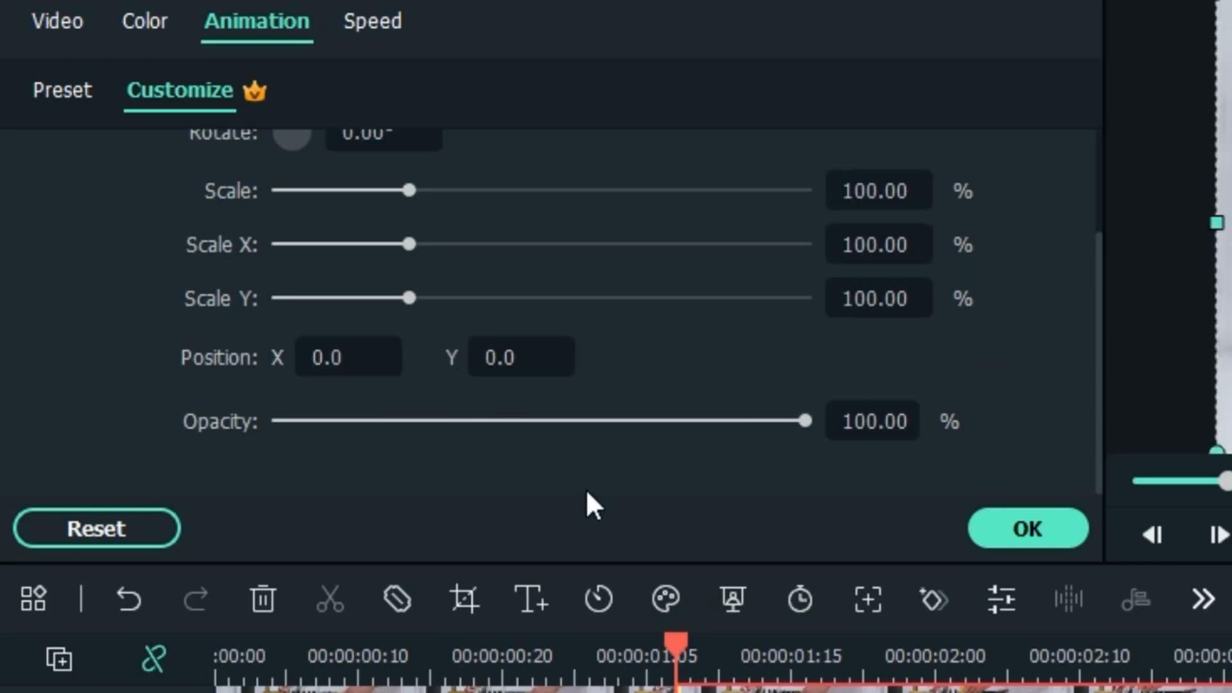
- Open the Sample Color library to get the White solid colour clip
{"action": "left_click", "coordinate": [1026, 528]}
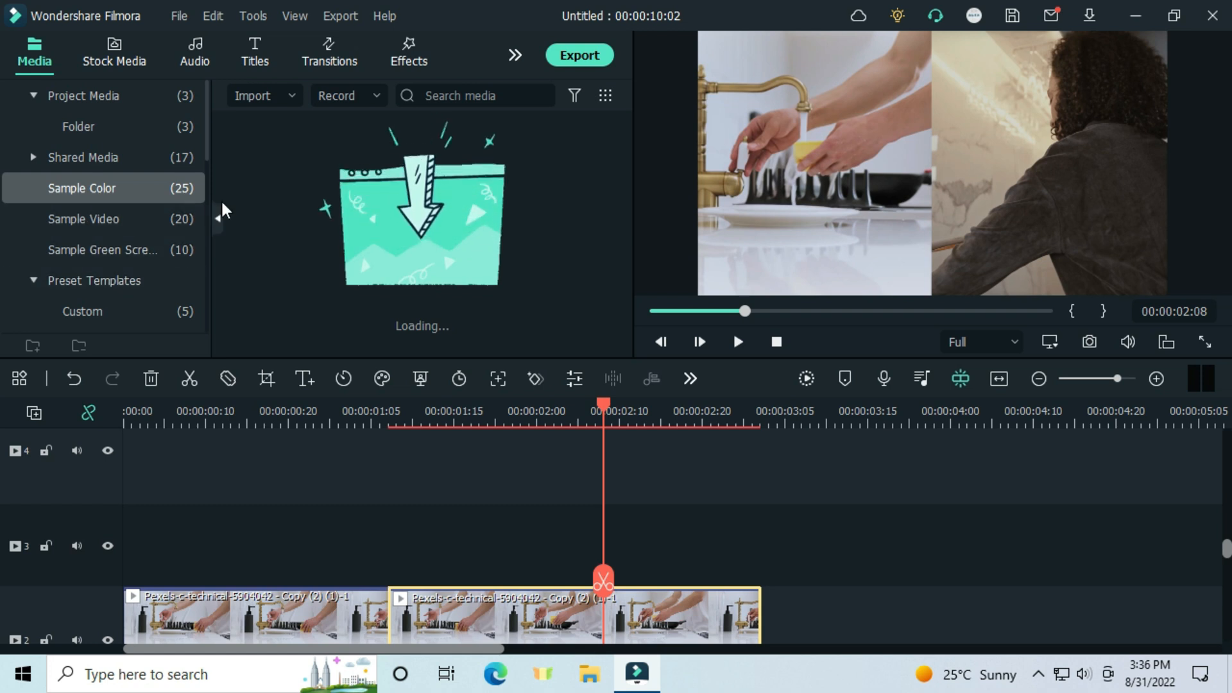
{"action": "mouse_move", "coordinate": [291, 203]}
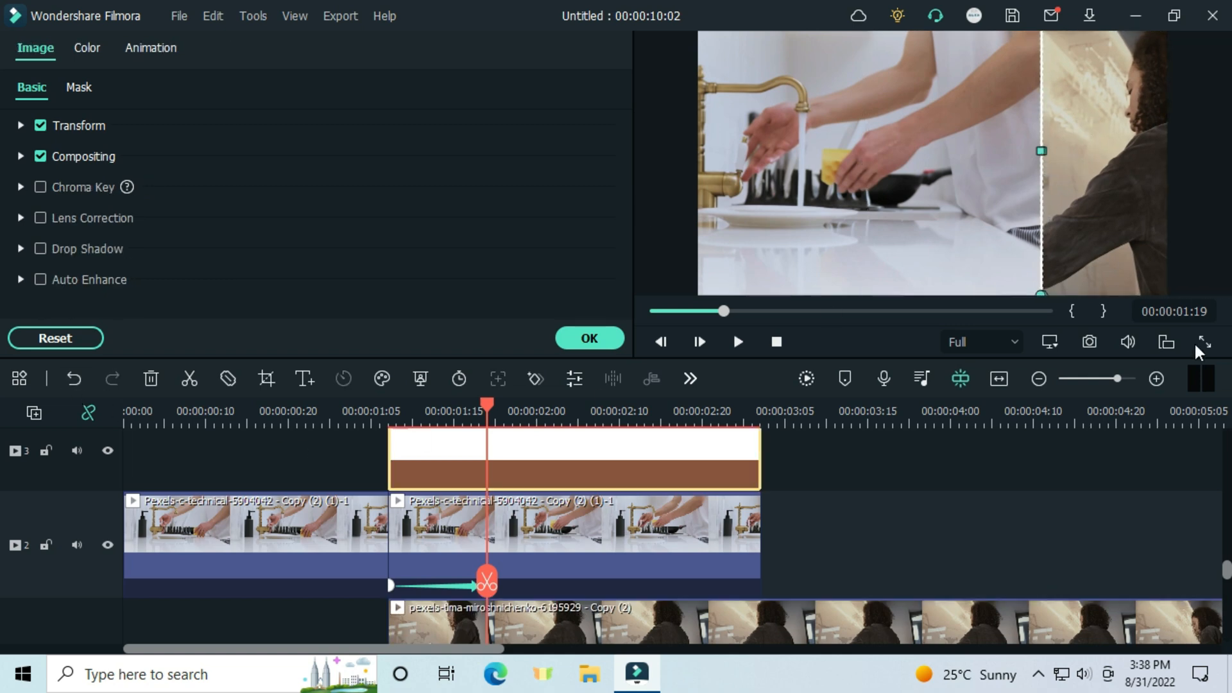
- Keyframe the White clip under Animation > Customize and drag the line onto the mask edge
{"action": "left_click", "coordinate": [151, 48]}
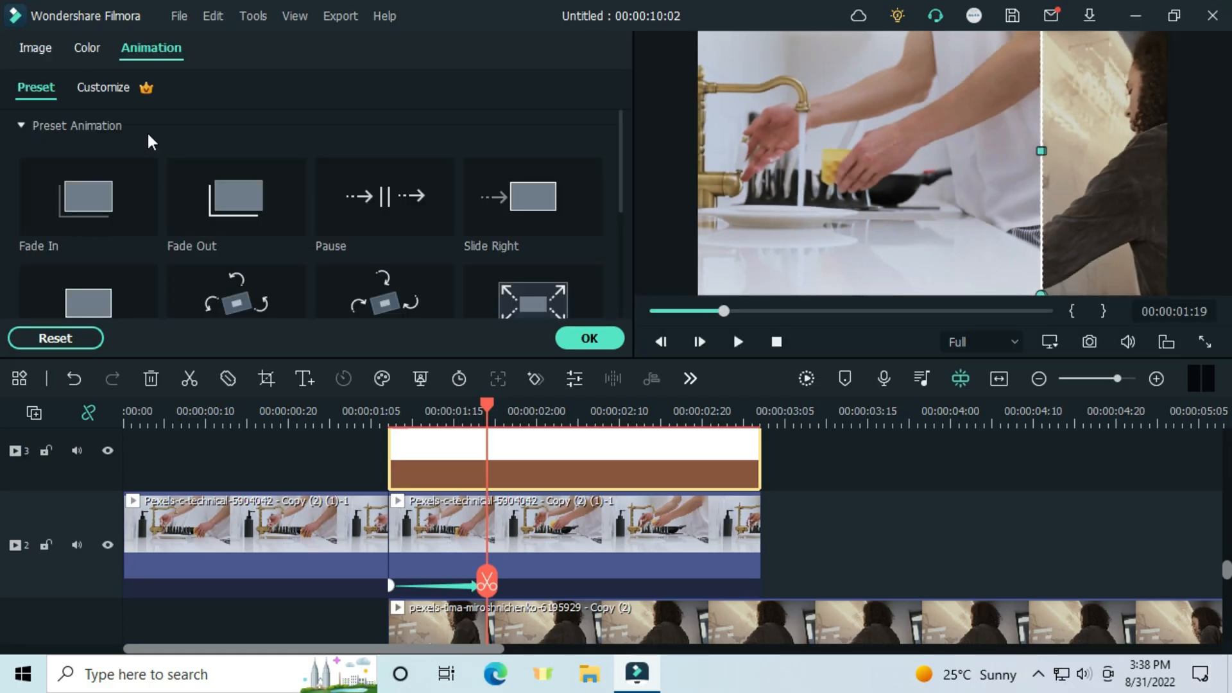
{"action": "left_click", "coordinate": [103, 87]}
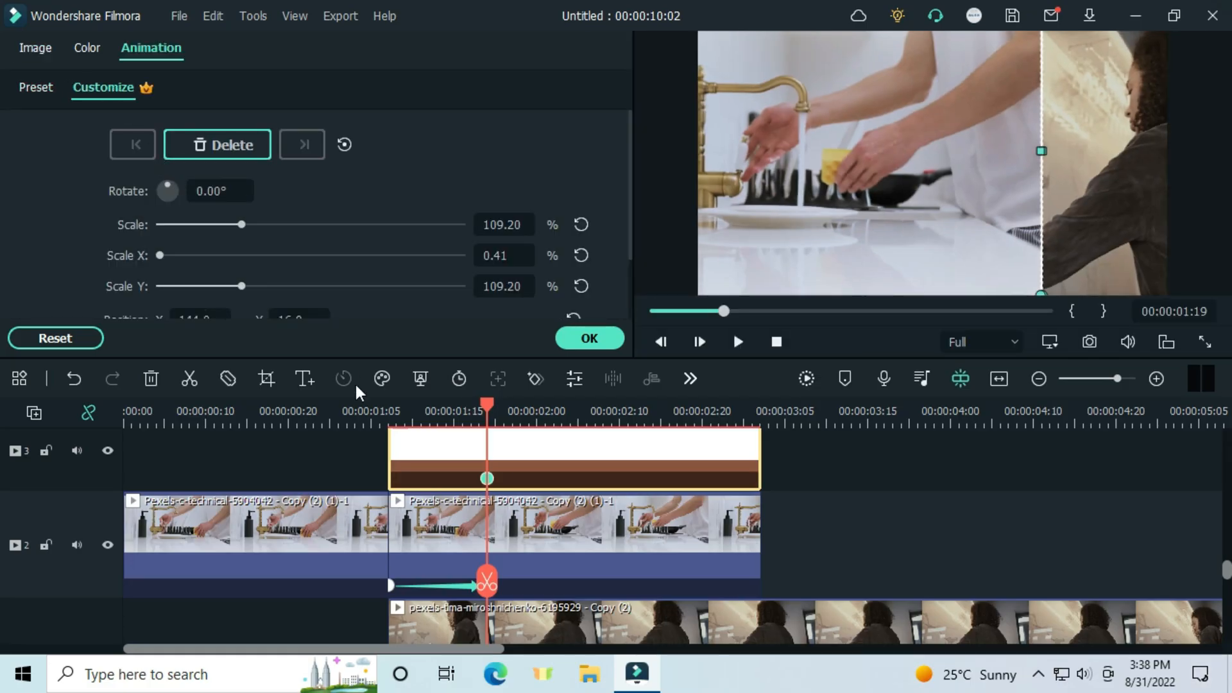
{"action": "left_click", "coordinate": [585, 522]}
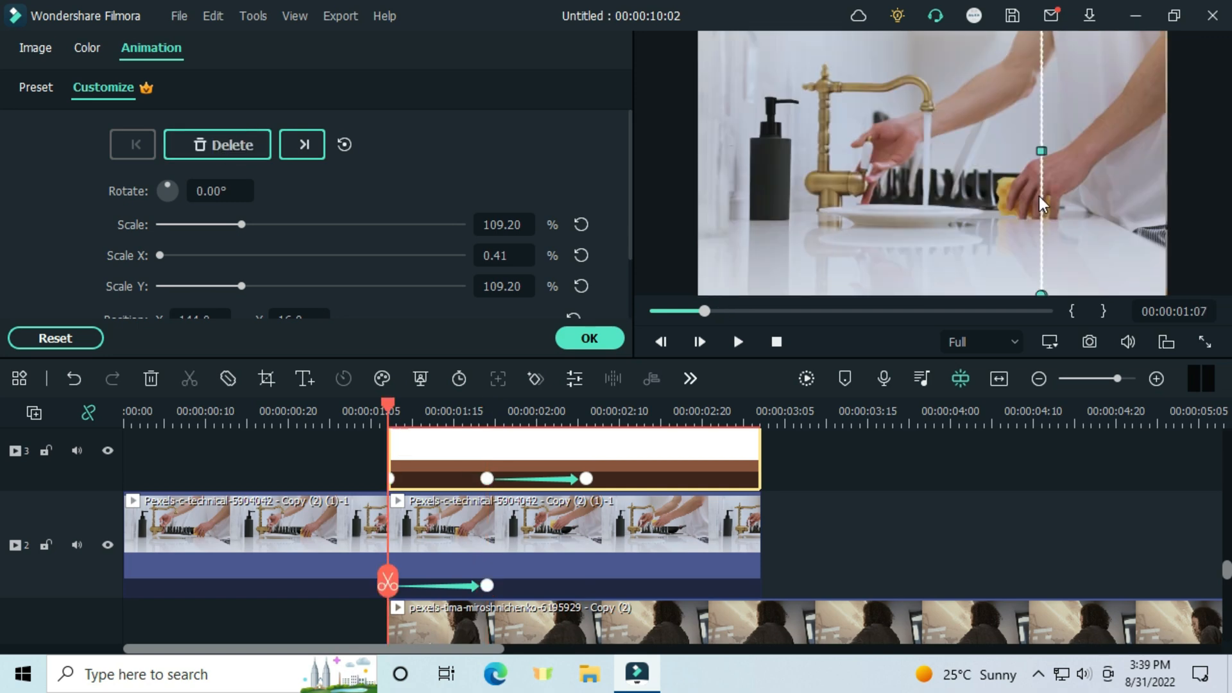
{"action": "left_click_drag", "start_coordinate": [1039, 196], "coordinate": [1149, 195]}
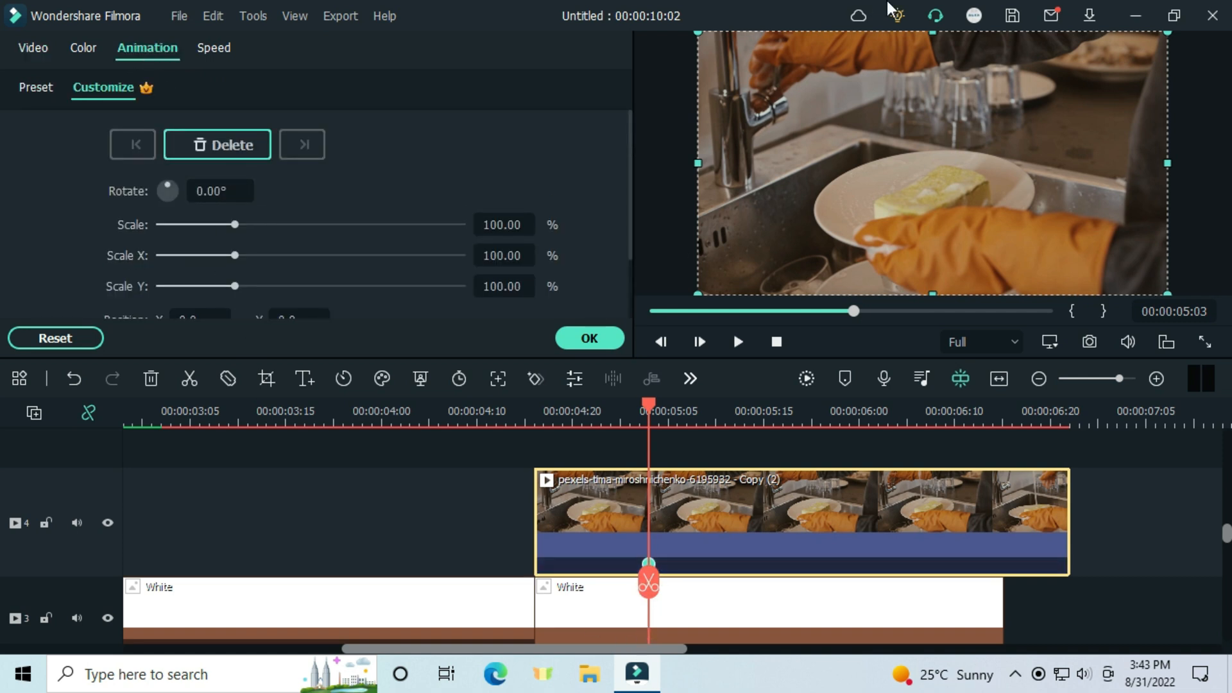
- Apply a Single line mask to the gloved dishwashing clip
{"action": "left_click", "coordinate": [32, 48]}
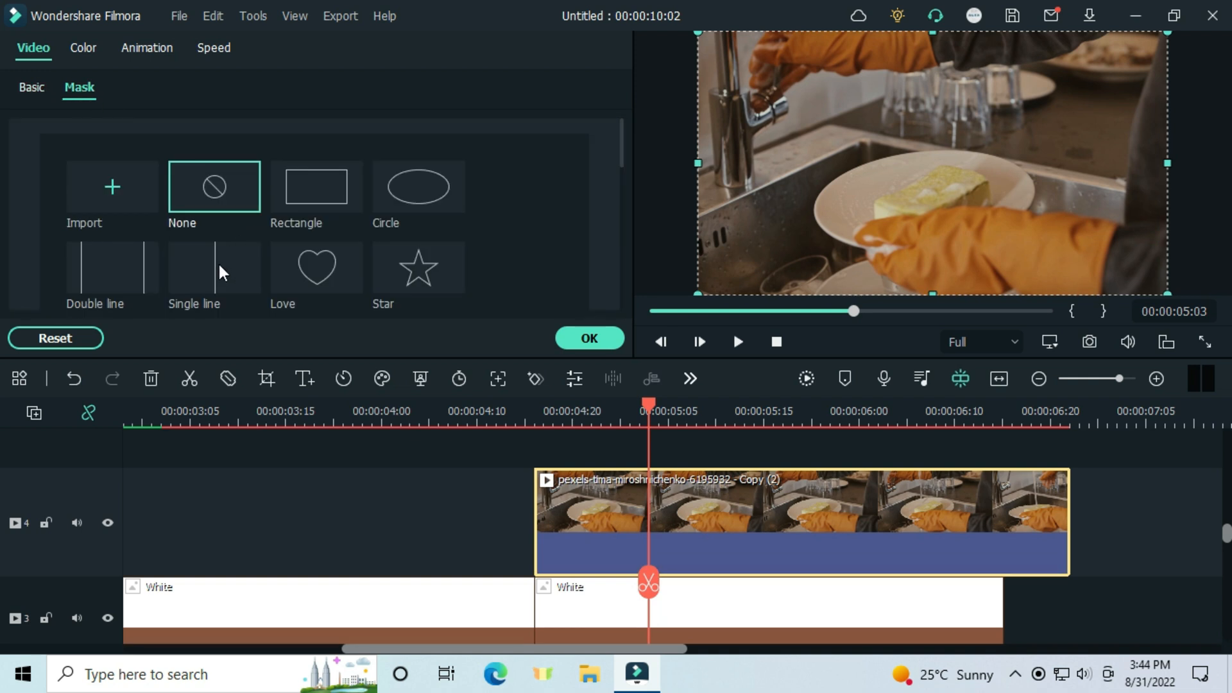
{"action": "left_click", "coordinate": [214, 266]}
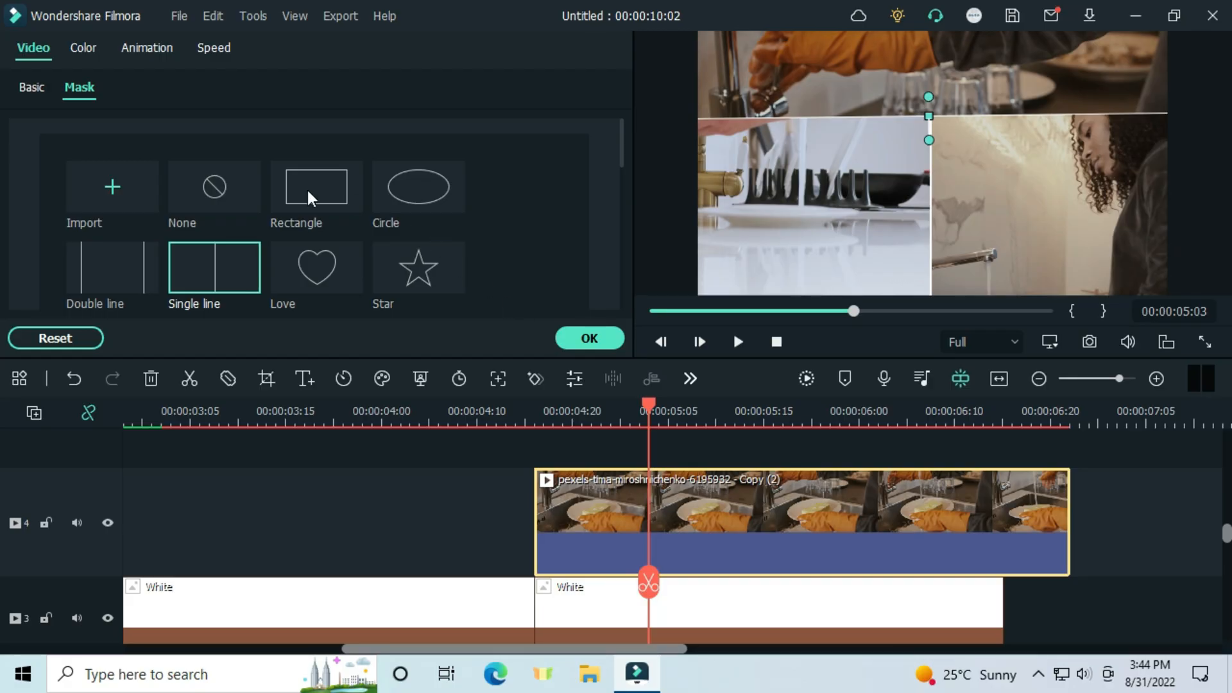
- Keyframe the dishwashing clip's mask, then lower the horizontal line at a later playhead time
{"action": "left_click", "coordinate": [213, 266]}
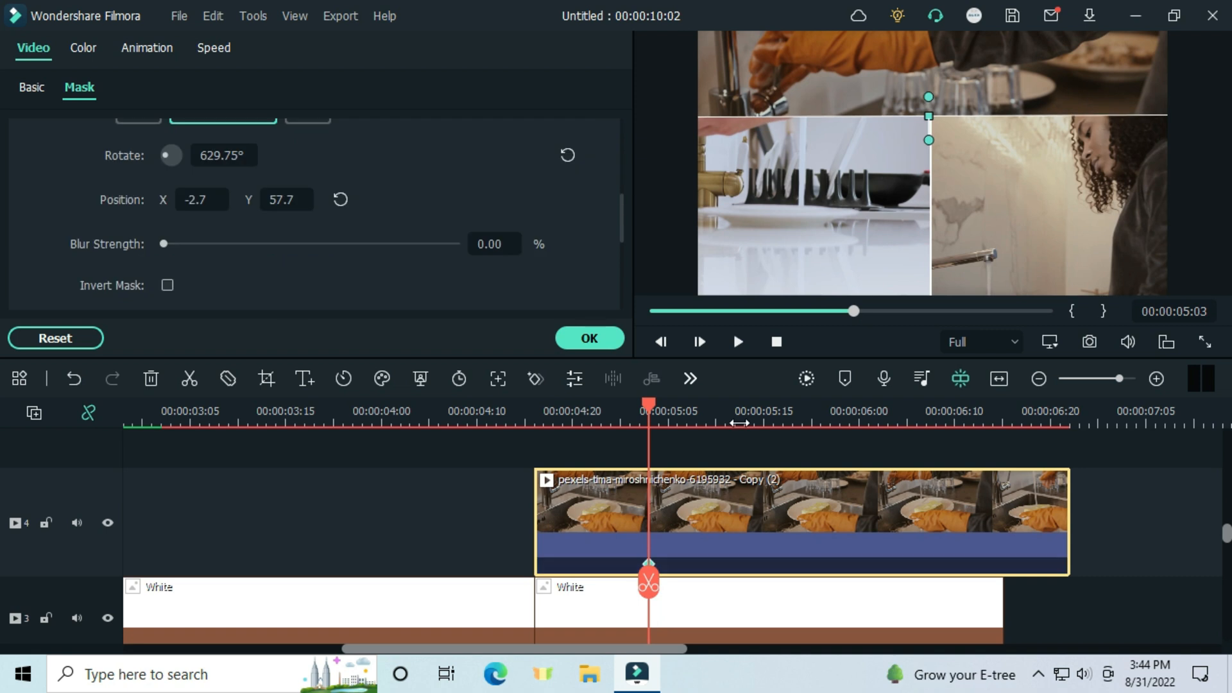
{"action": "left_click_drag", "start_coordinate": [648, 406], "coordinate": [735, 406]}
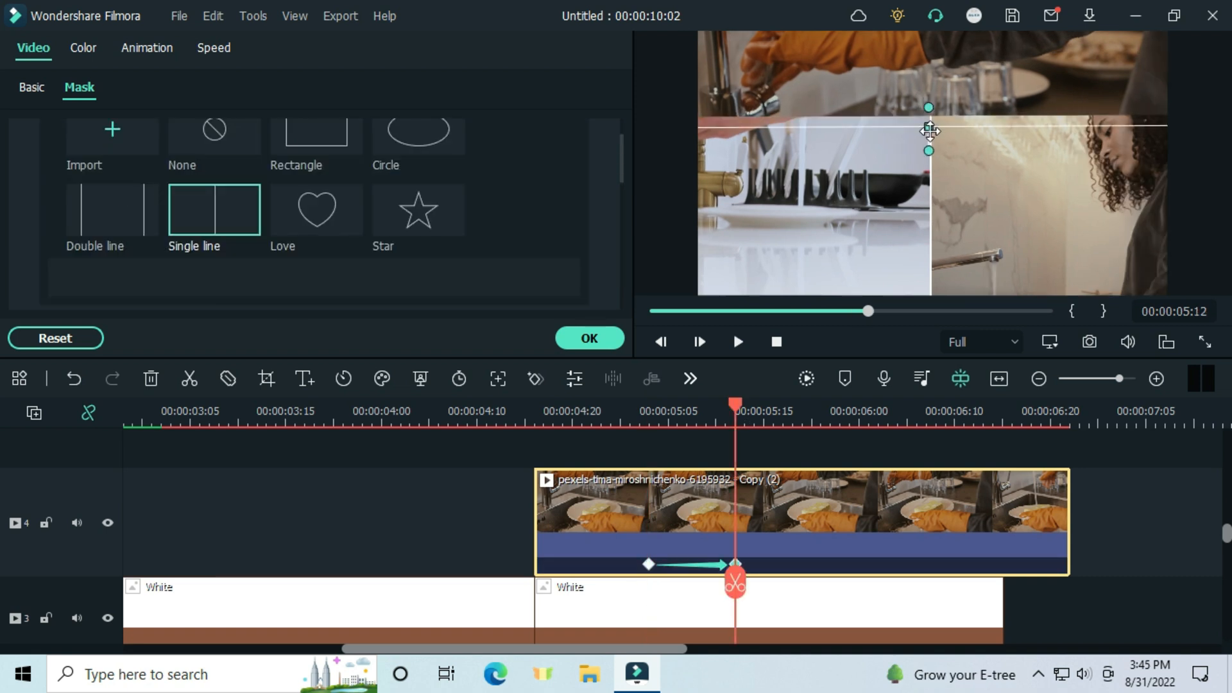
{"action": "left_click_drag", "start_coordinate": [928, 129], "coordinate": [929, 171]}
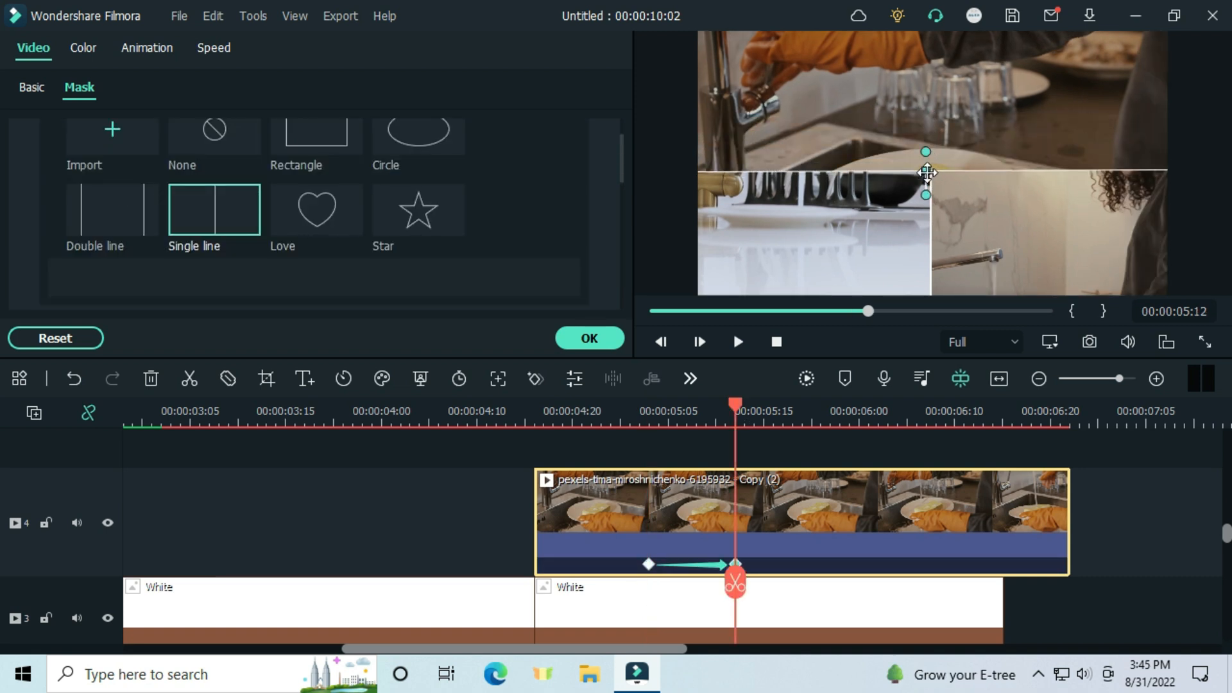
{"action": "left_click", "coordinate": [146, 48]}
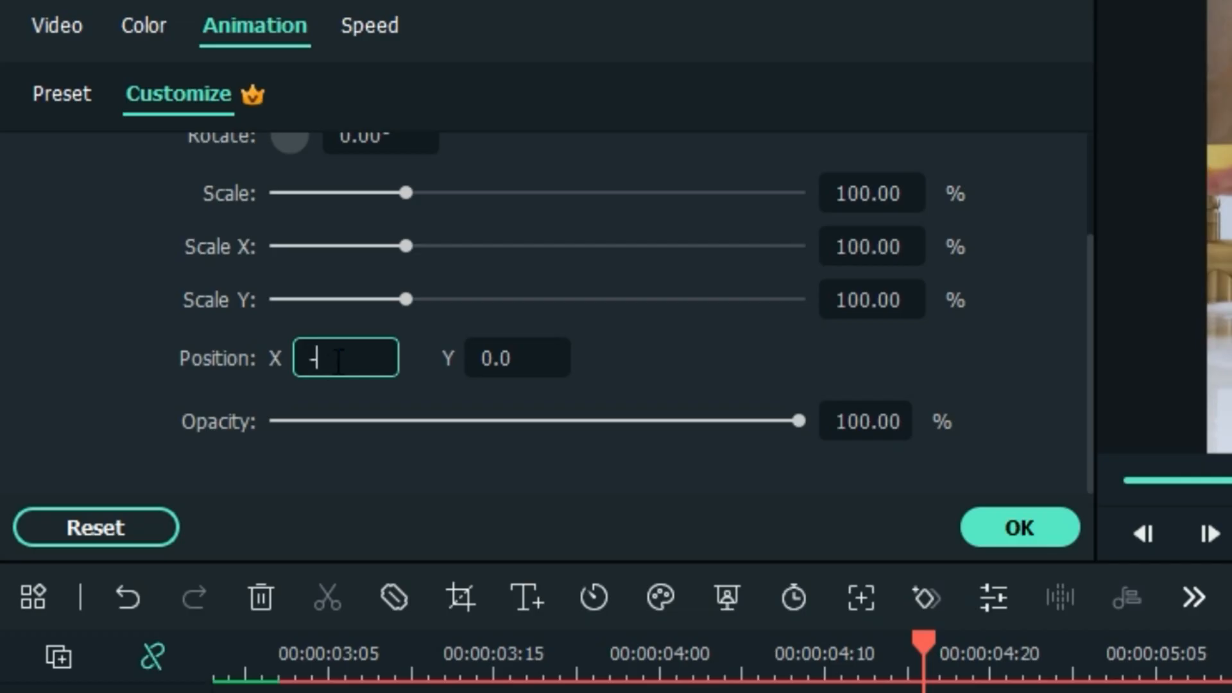
- Enter position keyframe values -0.3, 226 and -90 for the dishwashing clip
{"action": "type", "text": "-0.3"}
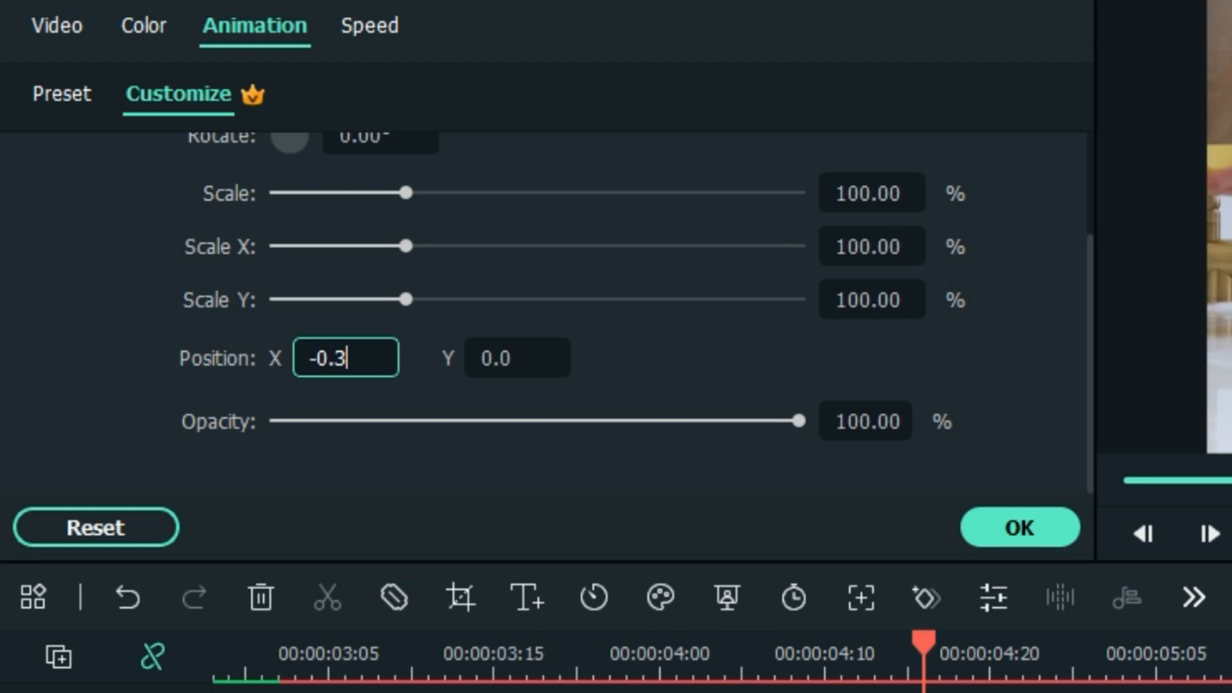
{"action": "type", "text": "226"}
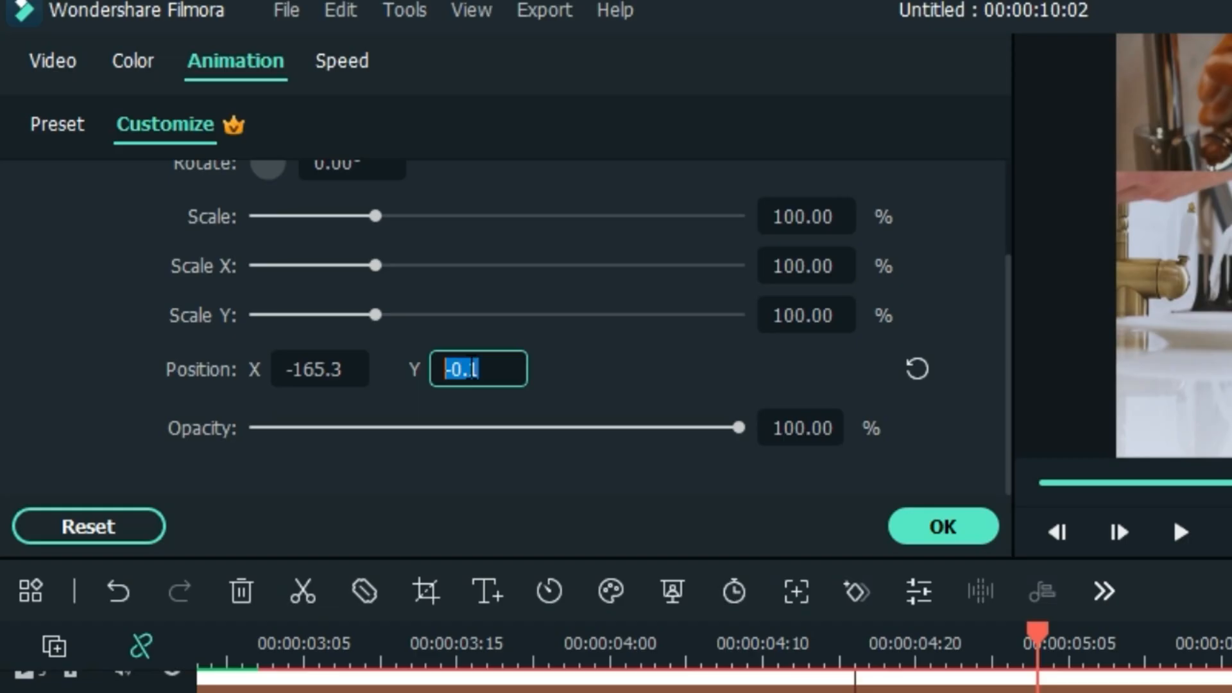
{"action": "type", "text": "-90"}
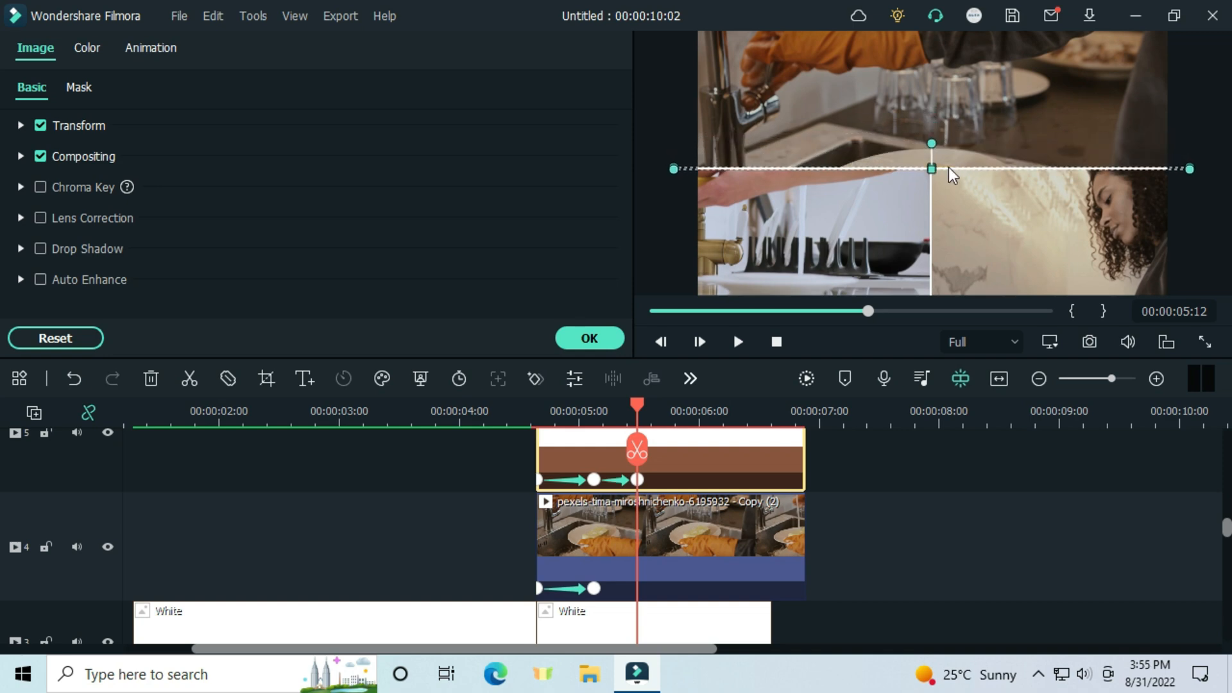
- Render a preview of the layered split-screen sequence for smooth playback
{"action": "left_click", "coordinate": [1204, 341]}
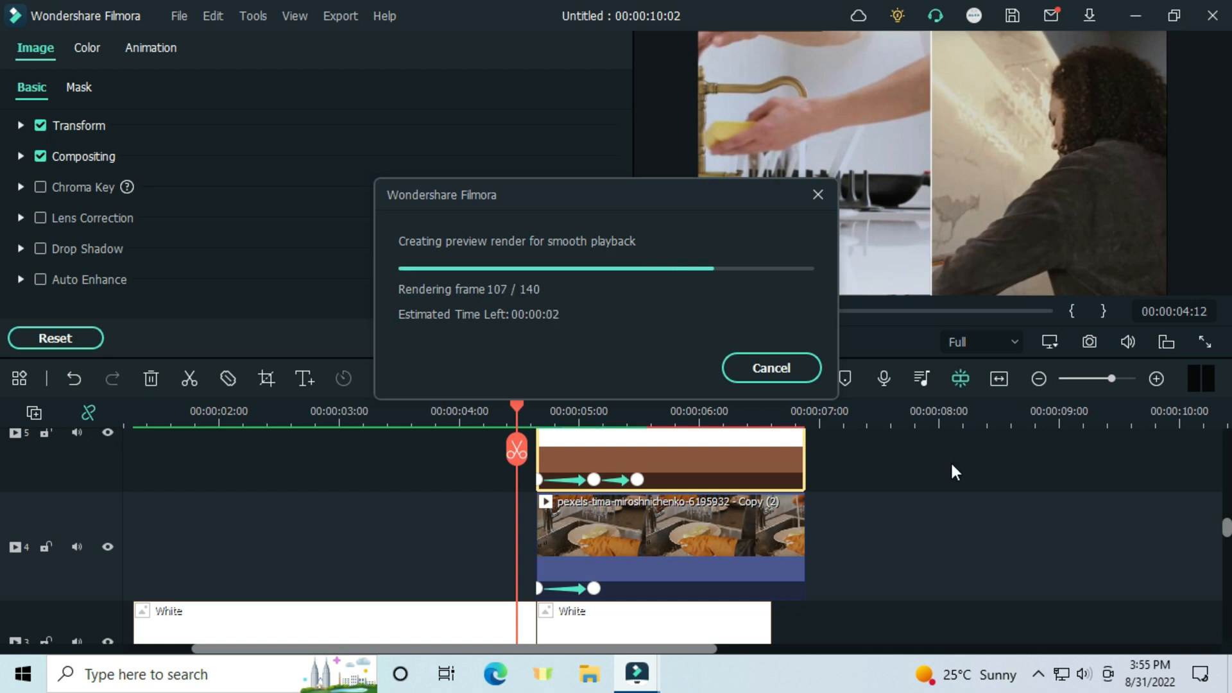
{"action": "mouse_move", "coordinate": [156, 195]}
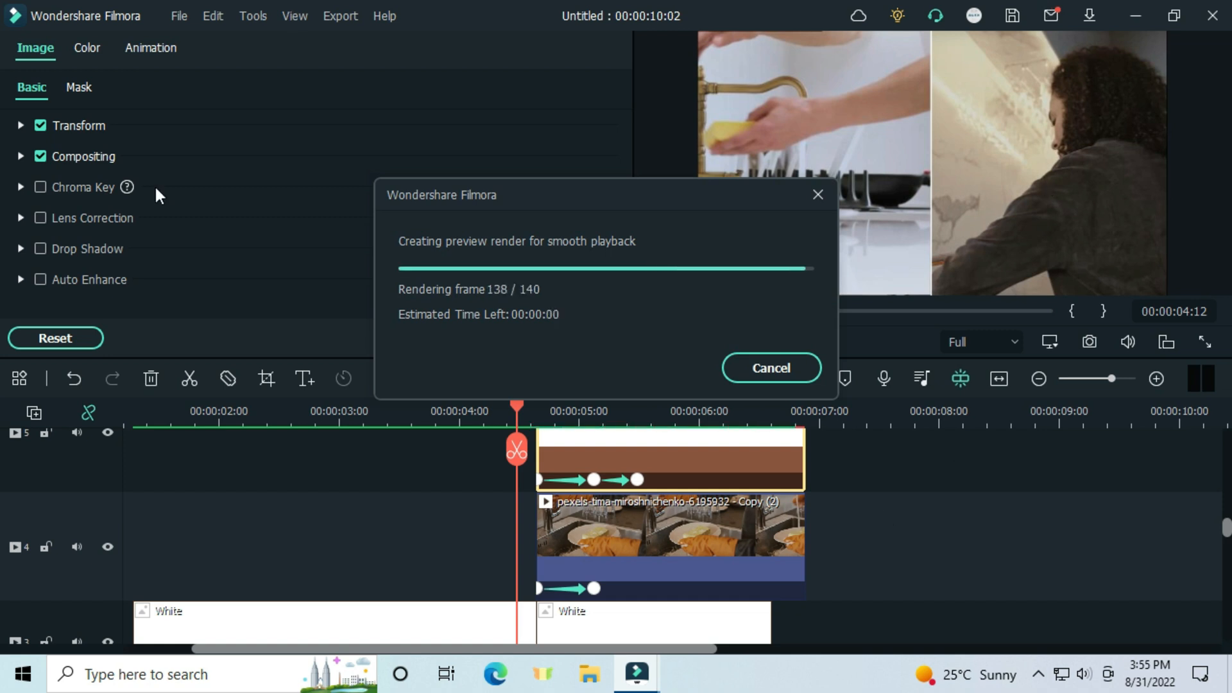